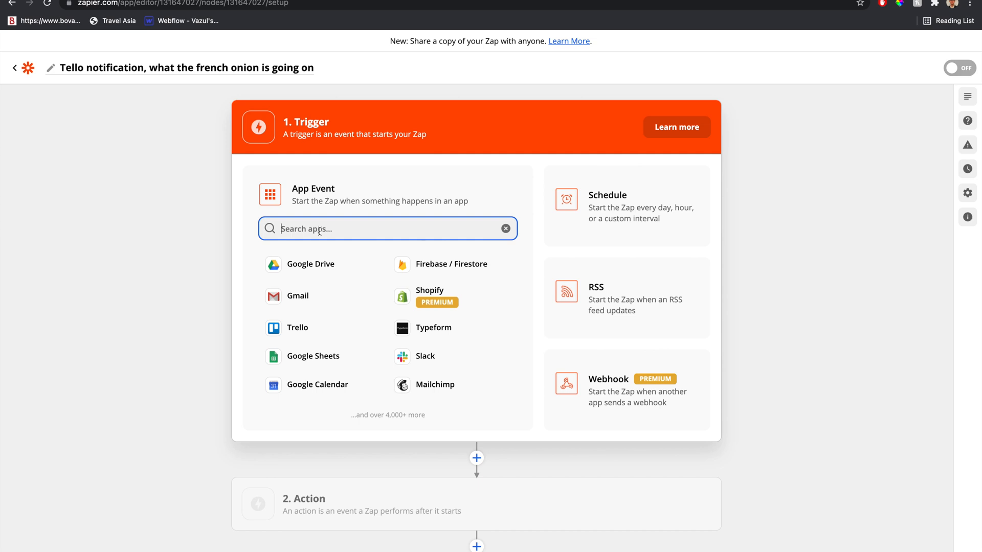
mouse_move(301, 321)
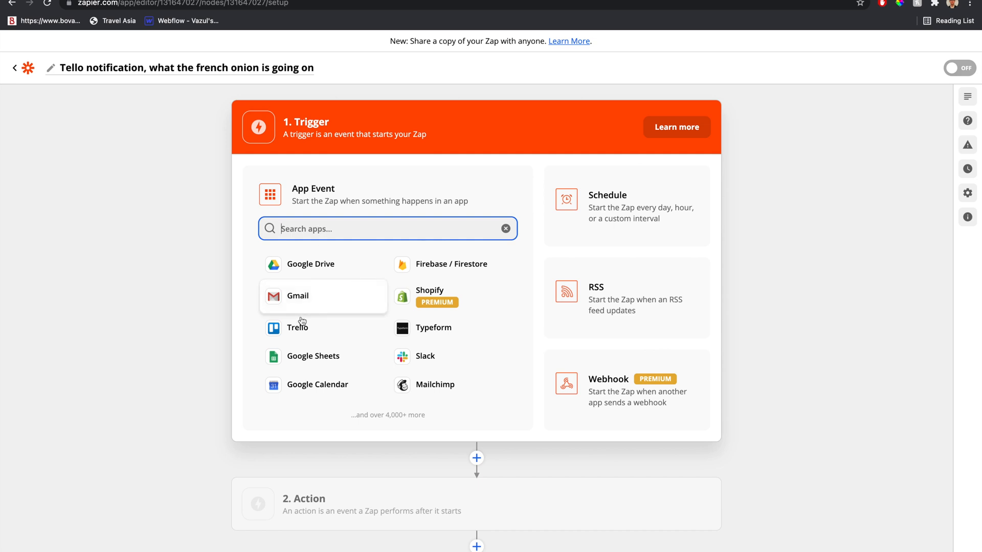
Set the trigger to Trello's Card Moved to List event, searching 'list'.
left_click(298, 328)
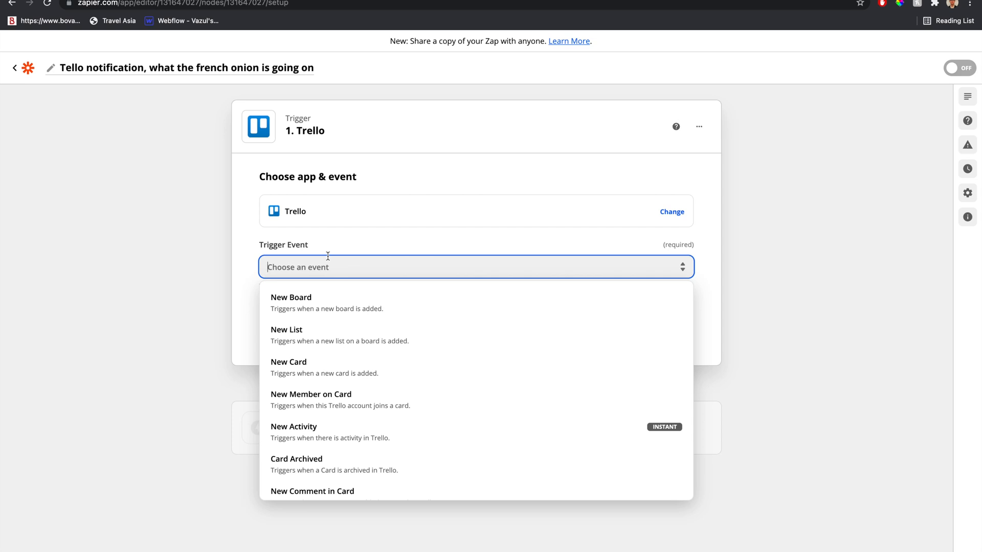
type("list")
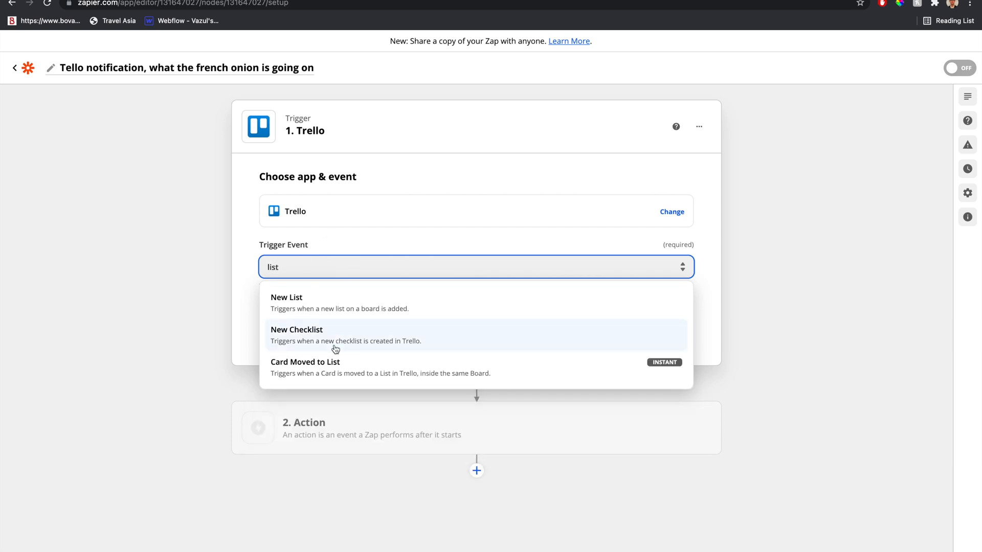
mouse_move(431, 360)
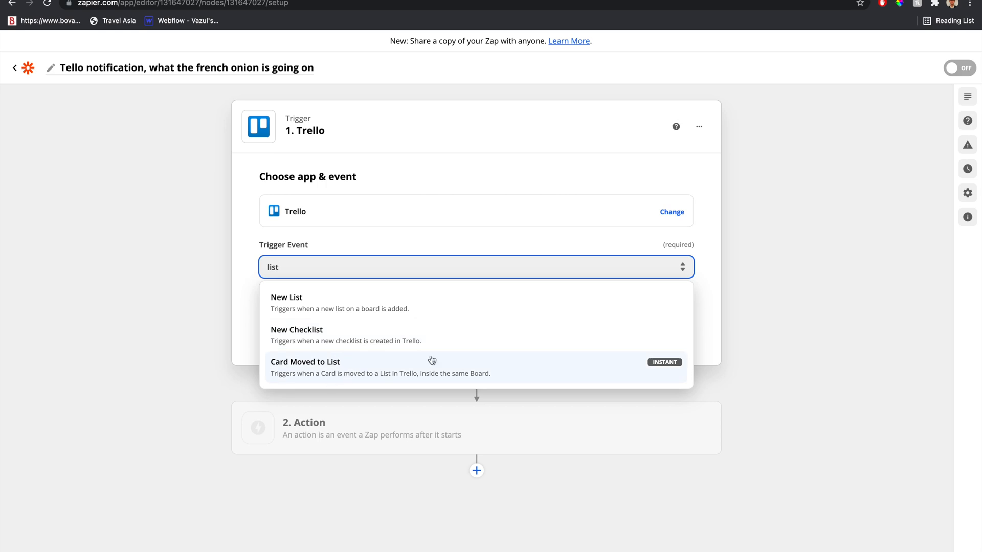
mouse_move(595, 373)
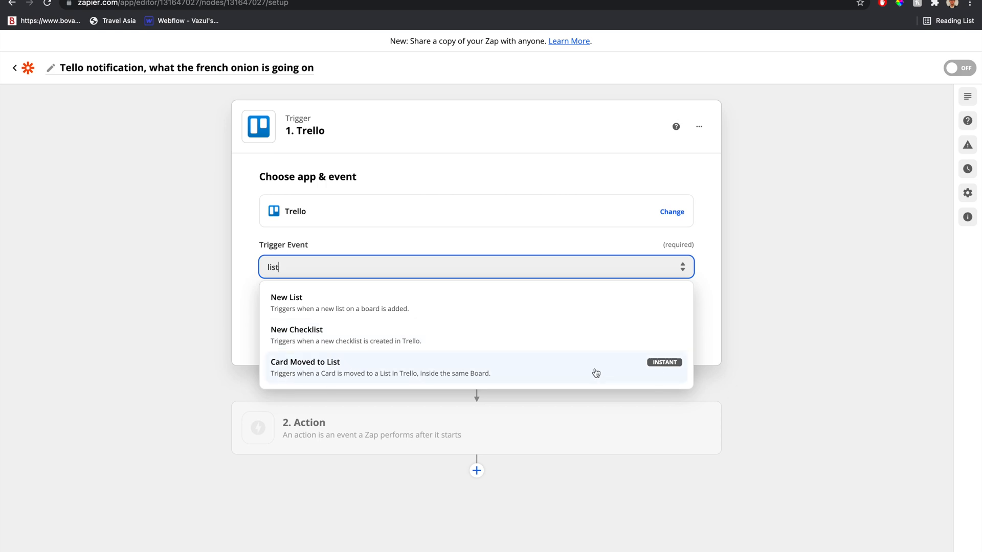
left_click(304, 368)
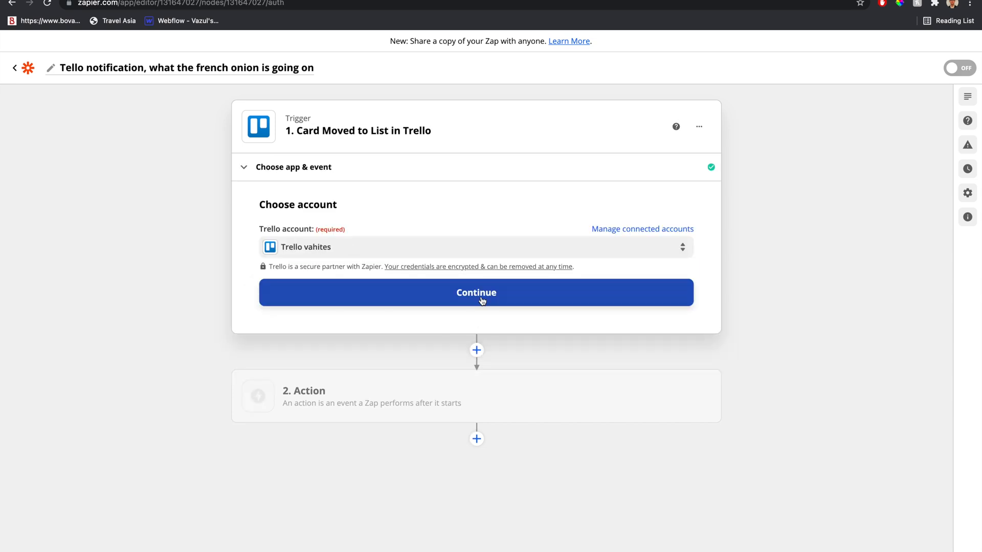
Confirm the Trello account and watch the Trading board's '0. Potential strategies' list.
left_click(476, 292)
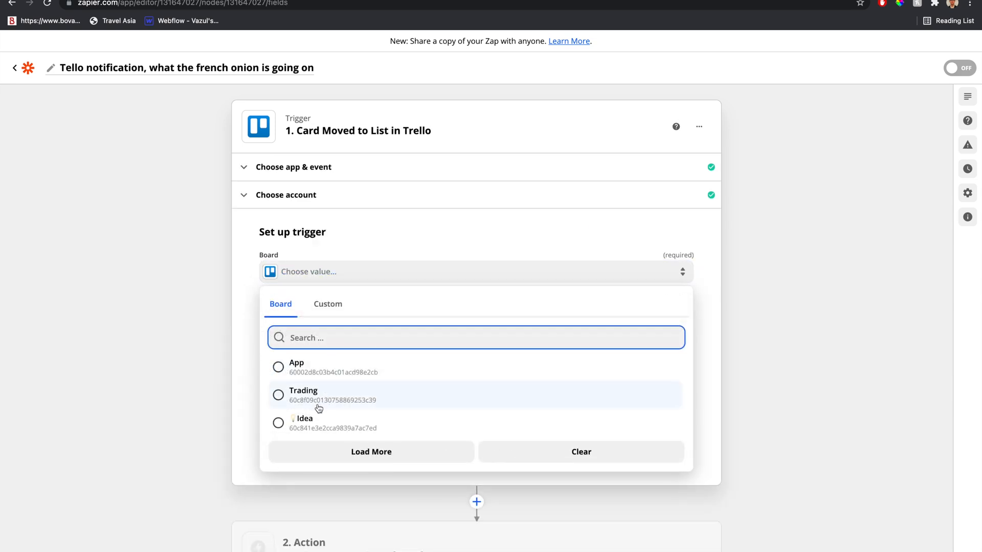
left_click(303, 394)
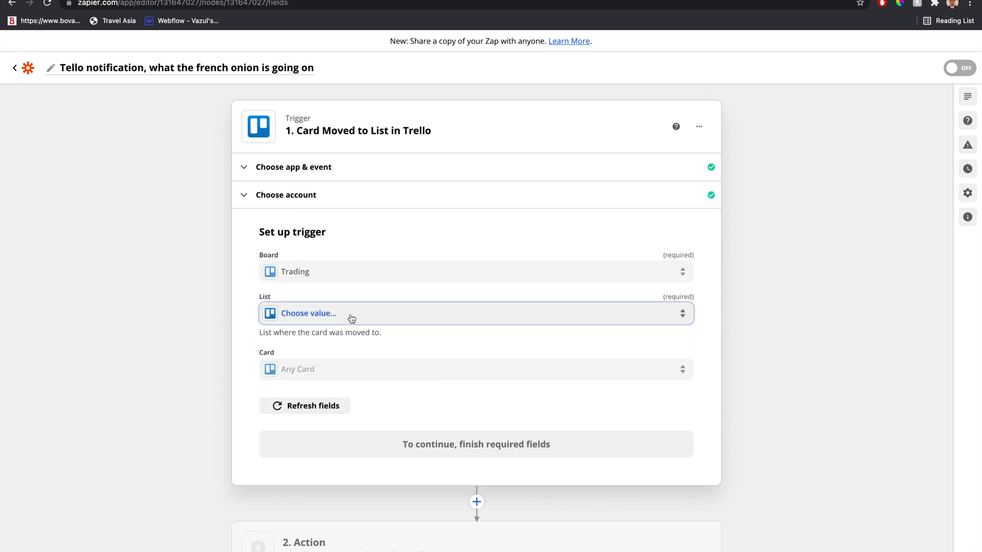
left_click(476, 313)
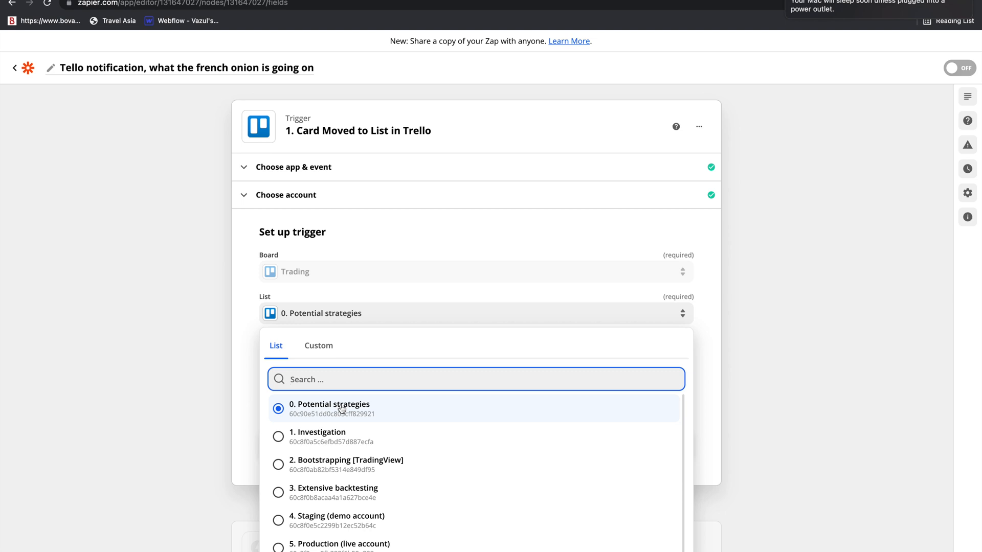
left_click(330, 404)
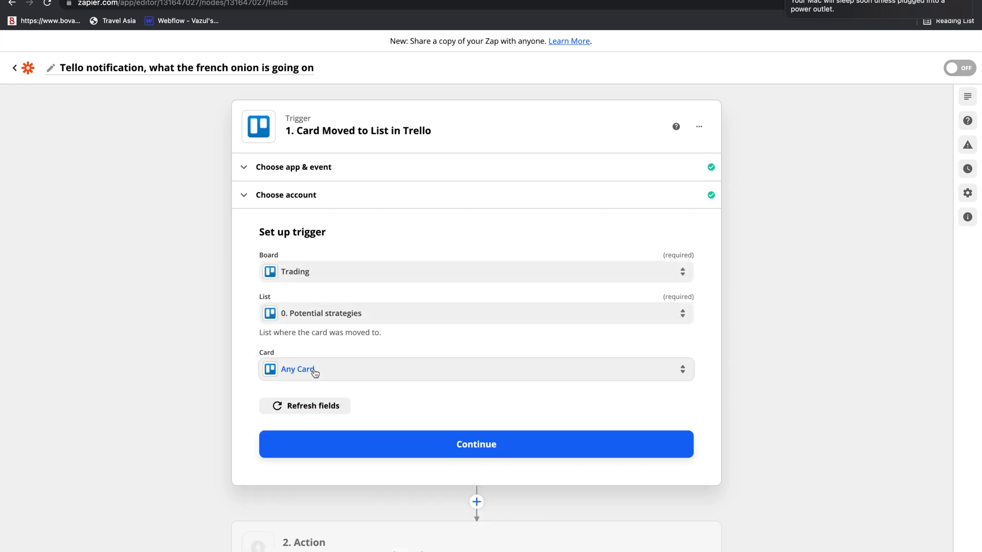
mouse_move(347, 383)
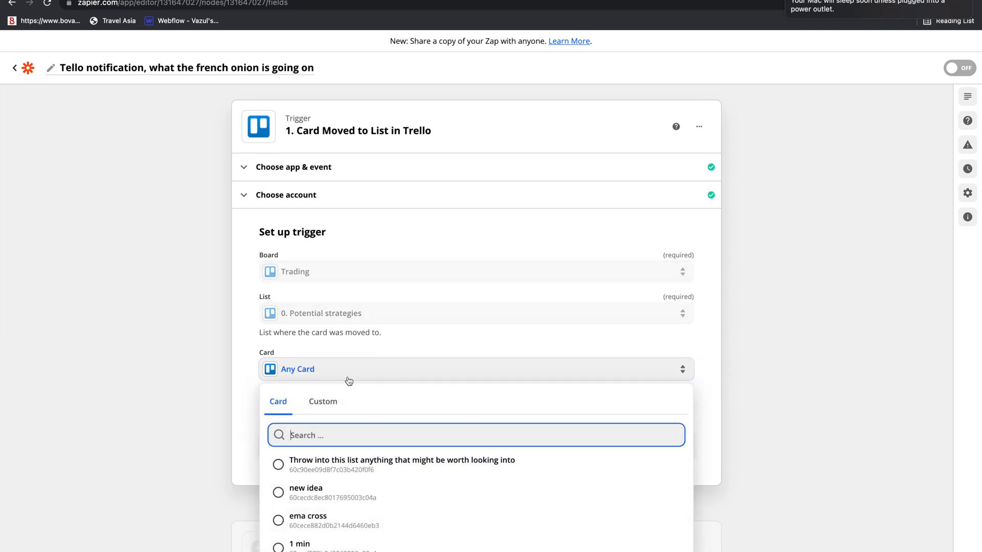
mouse_move(343, 350)
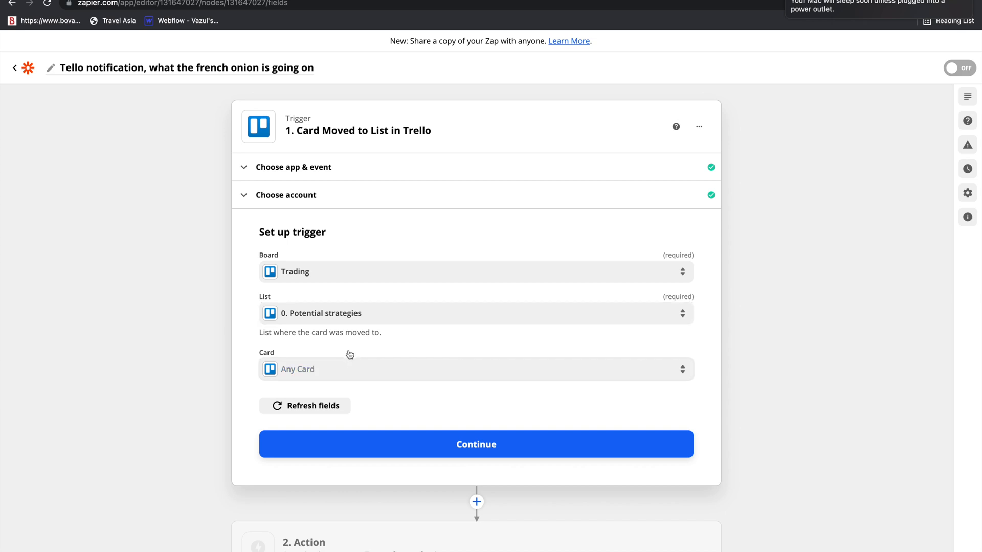
mouse_move(326, 303)
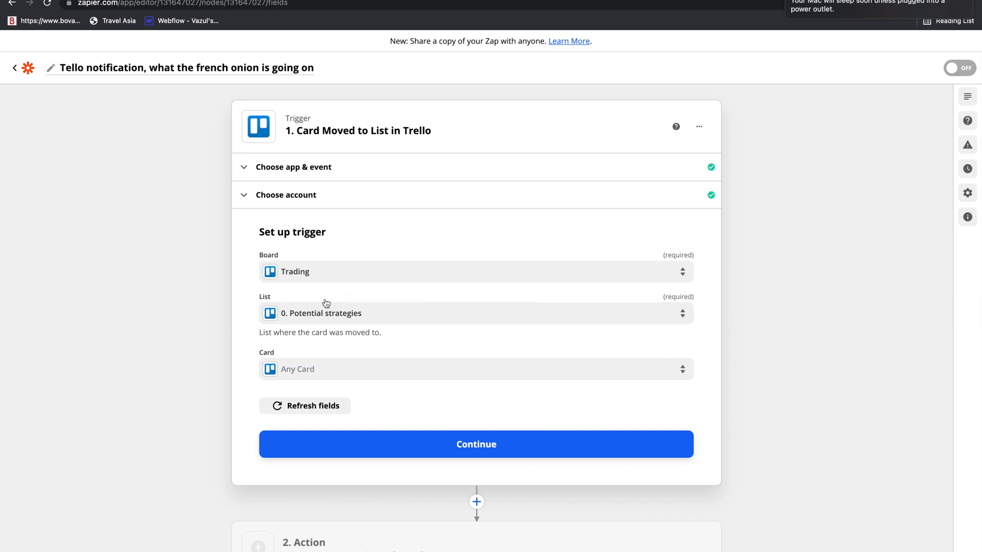
mouse_move(691, 296)
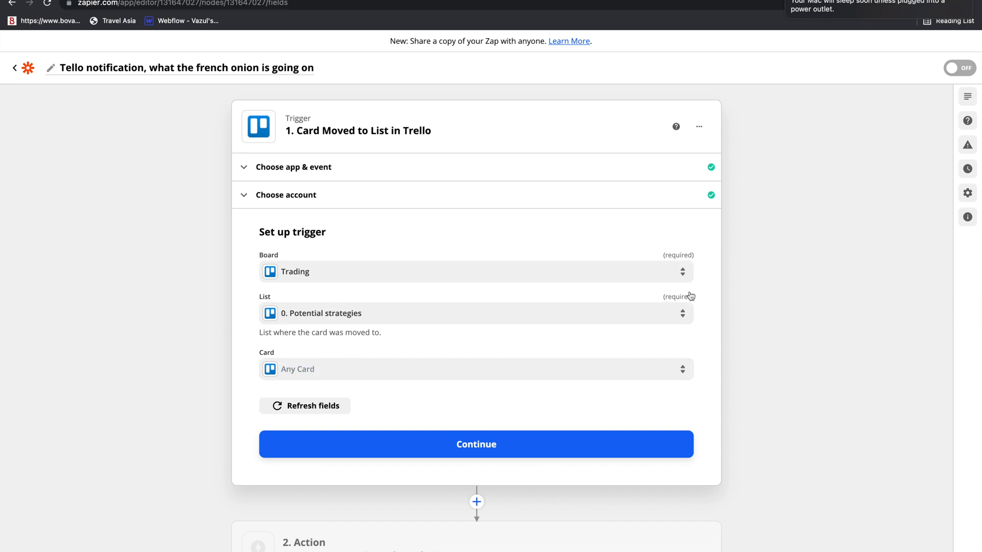
mouse_move(684, 359)
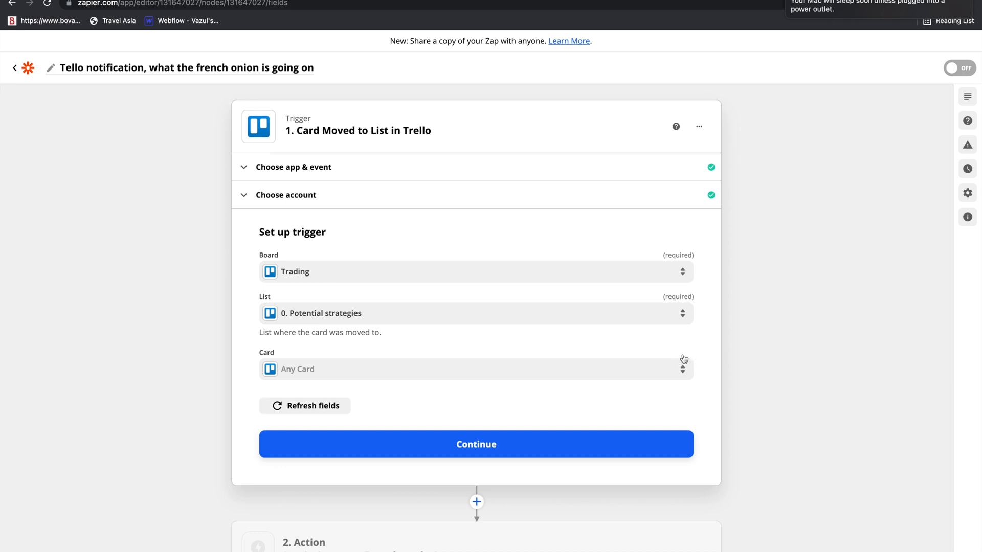
Test the trigger to fetch a sample moved card and proceed to the Action step.
left_click(476, 443)
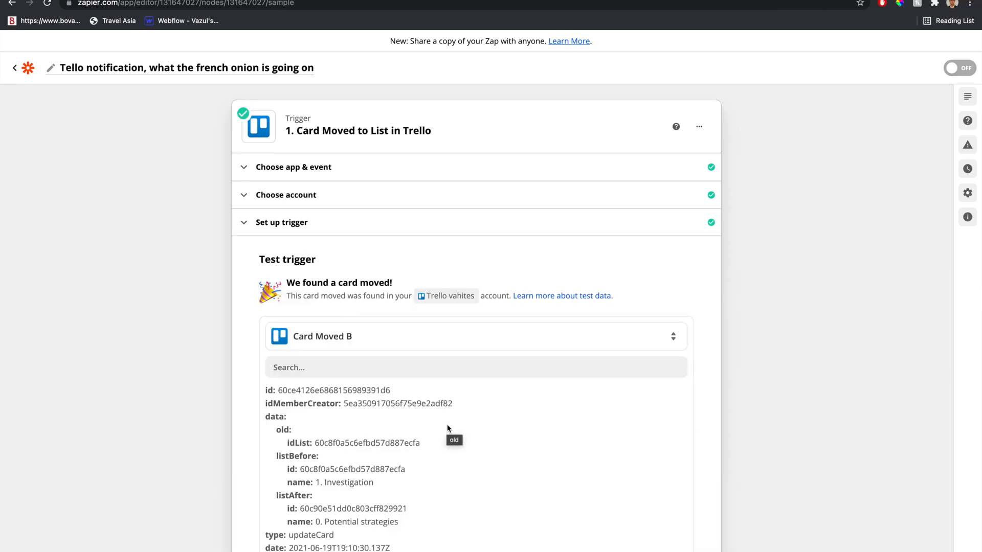
mouse_move(465, 259)
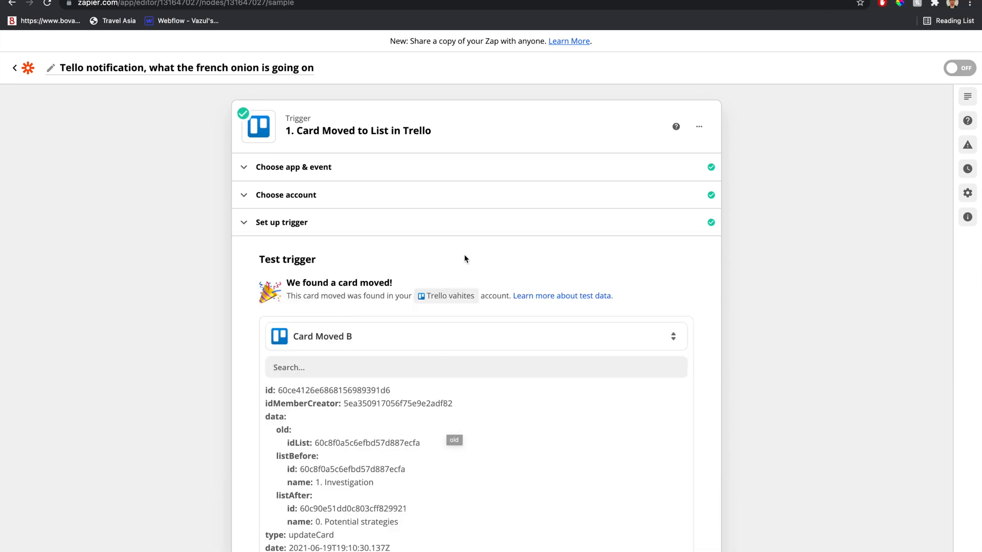
left_click(476, 169)
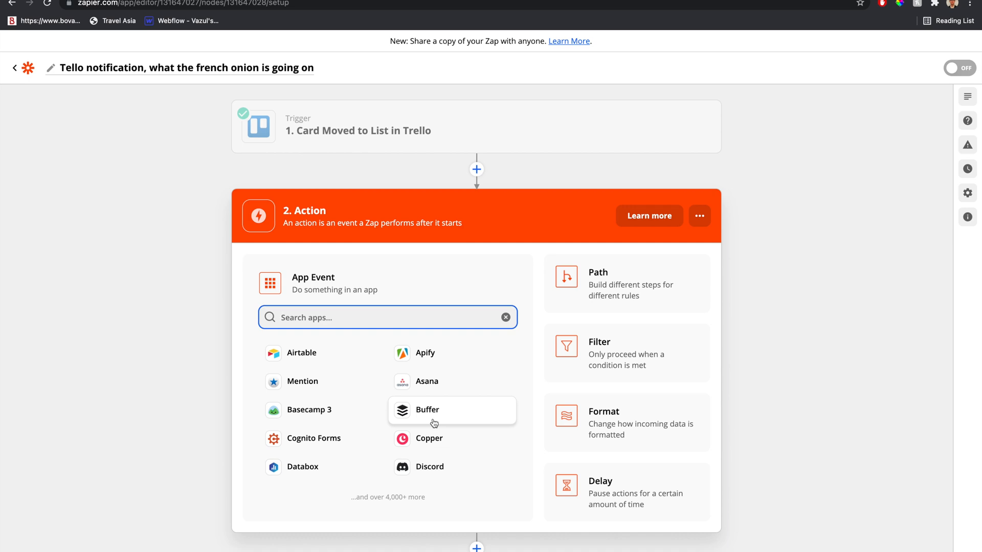
Make Discord send a channel message starting 'A new trading Idea was just added to the Trading Trello Board called:'.
type("d")
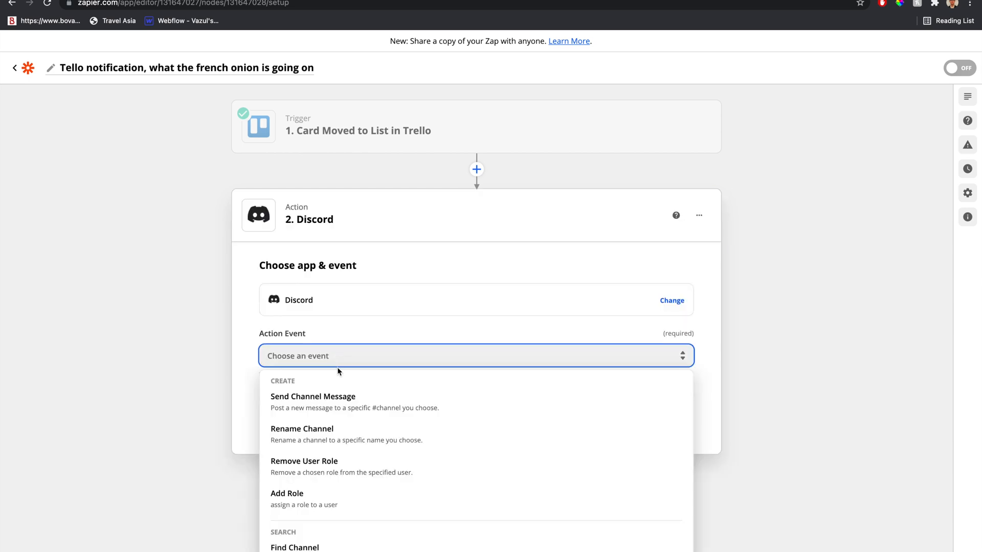
left_click(313, 397)
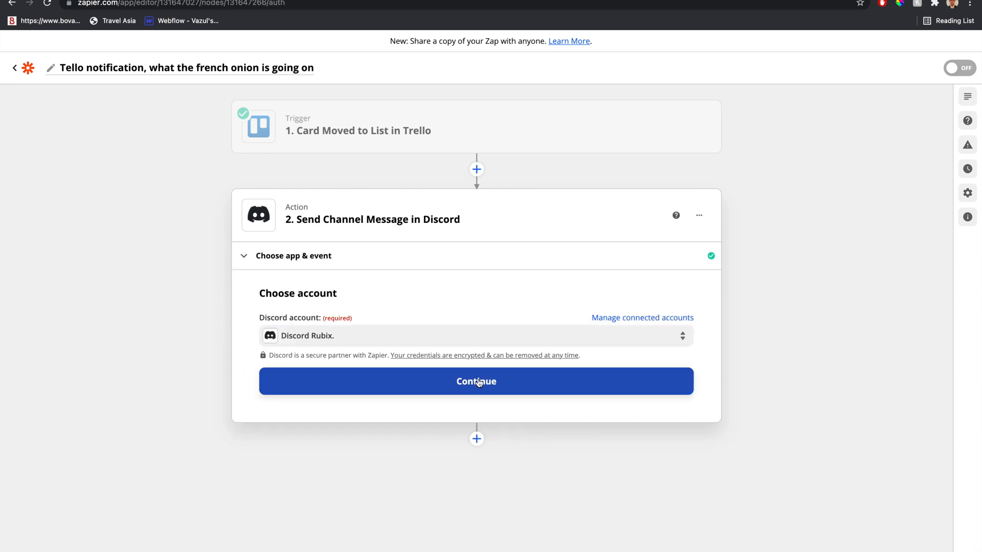
left_click(475, 382)
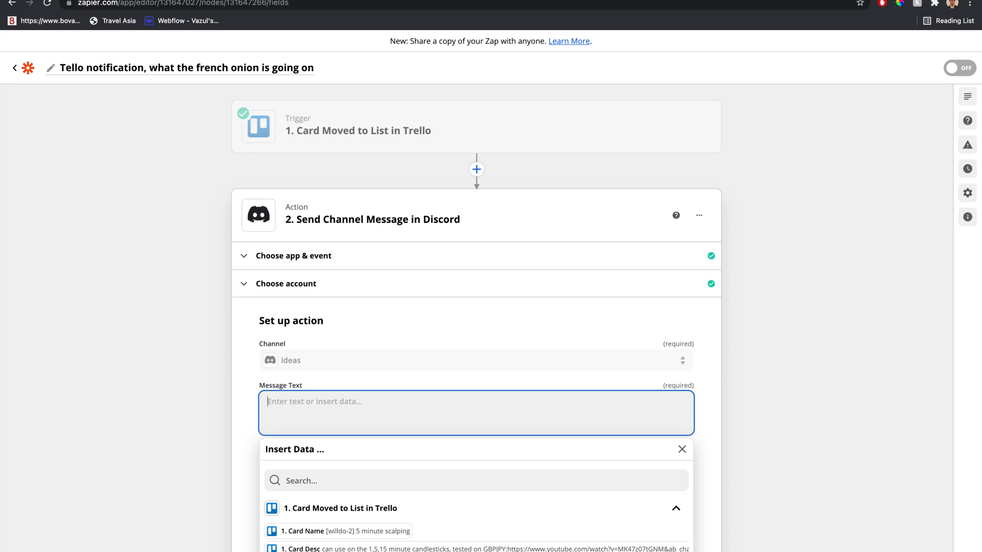
type("A new trading Idea was just added to the Trading Trello Board called: 1. Card Name: [willdo-2] 5 minute scalping .")
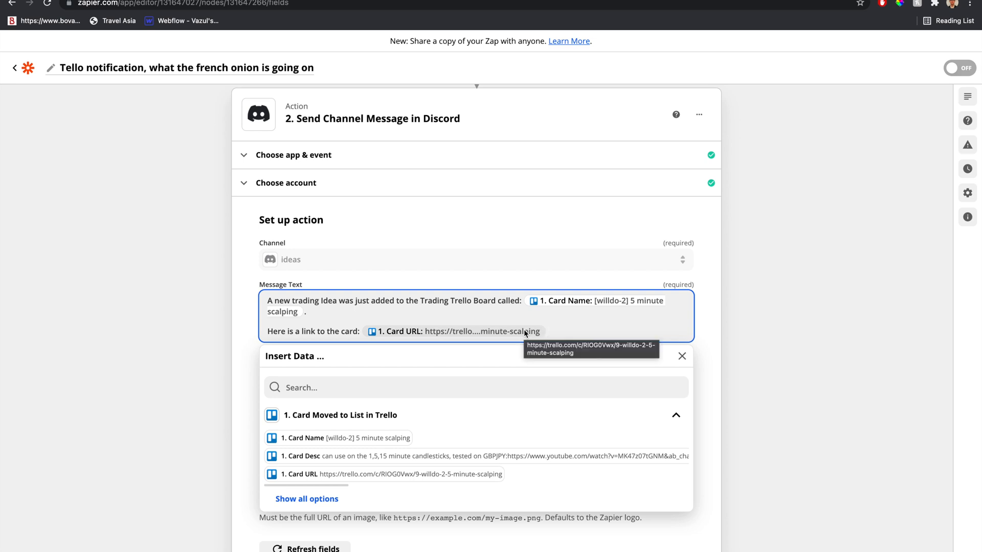
mouse_move(337, 437)
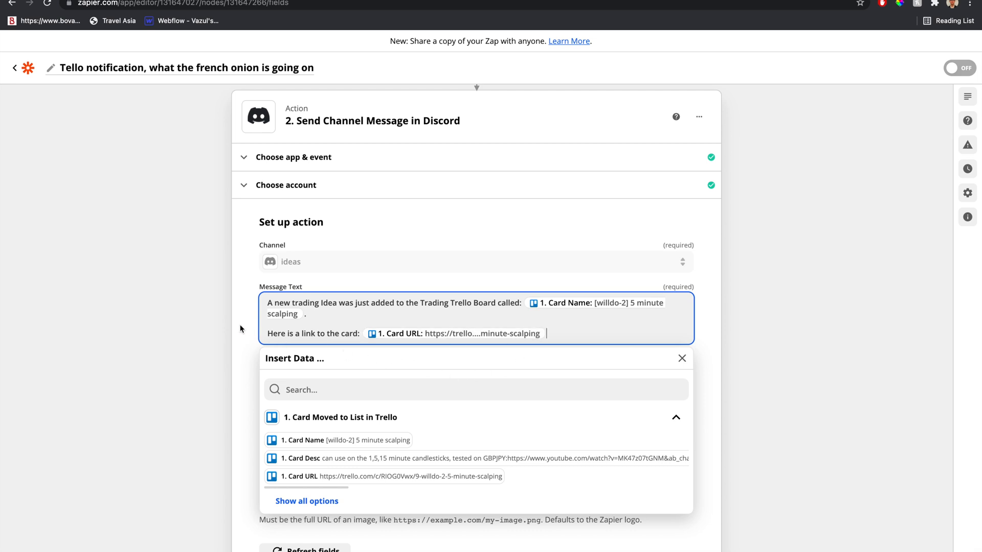
Name the bot 'New Idea Bot' with a :Robot_face: icon.
left_click(682, 358)
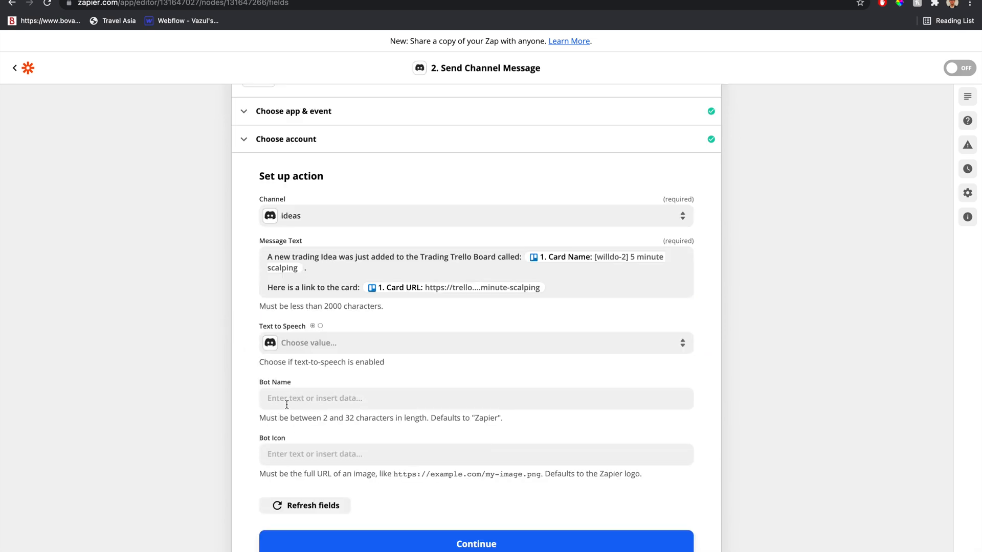
type("New")
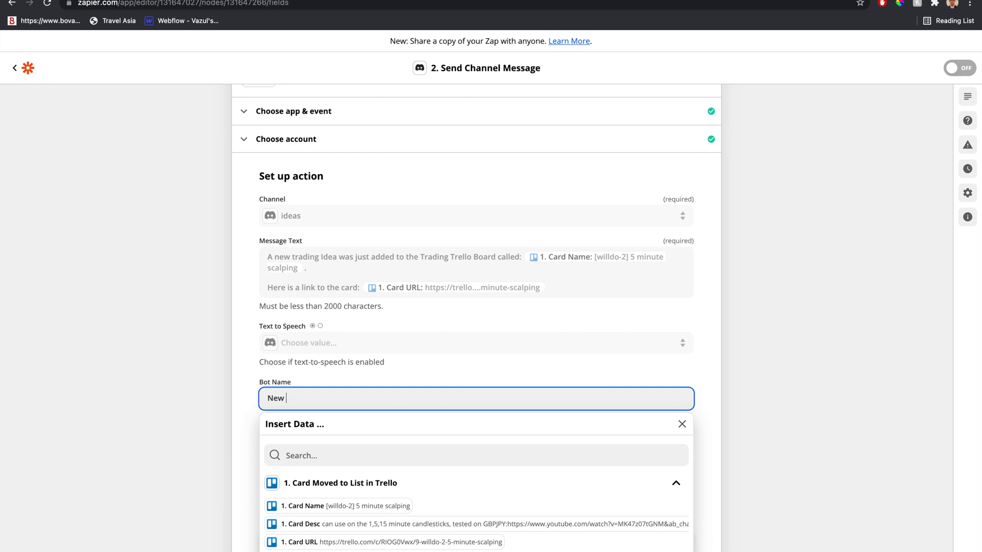
type("Idea Bot")
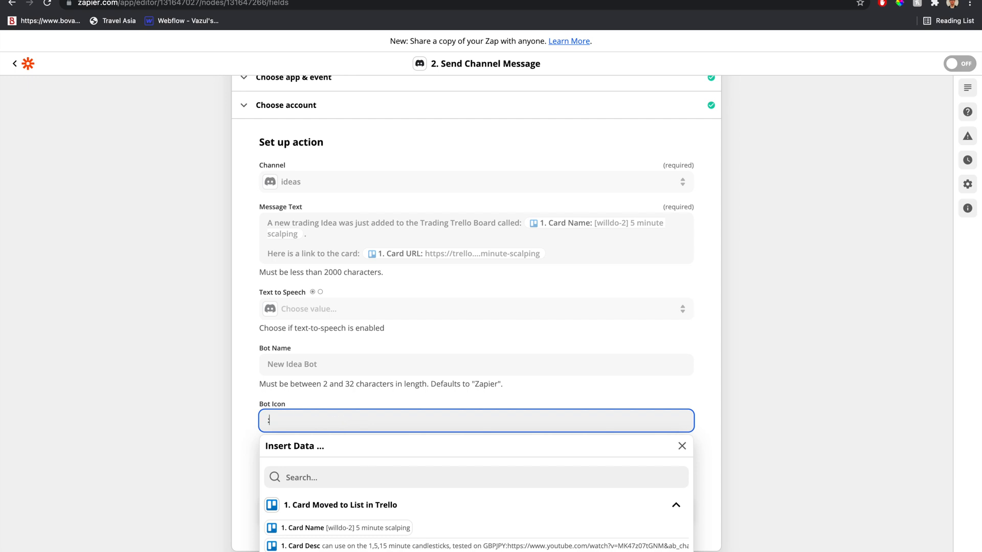
type(":Robot_face:")
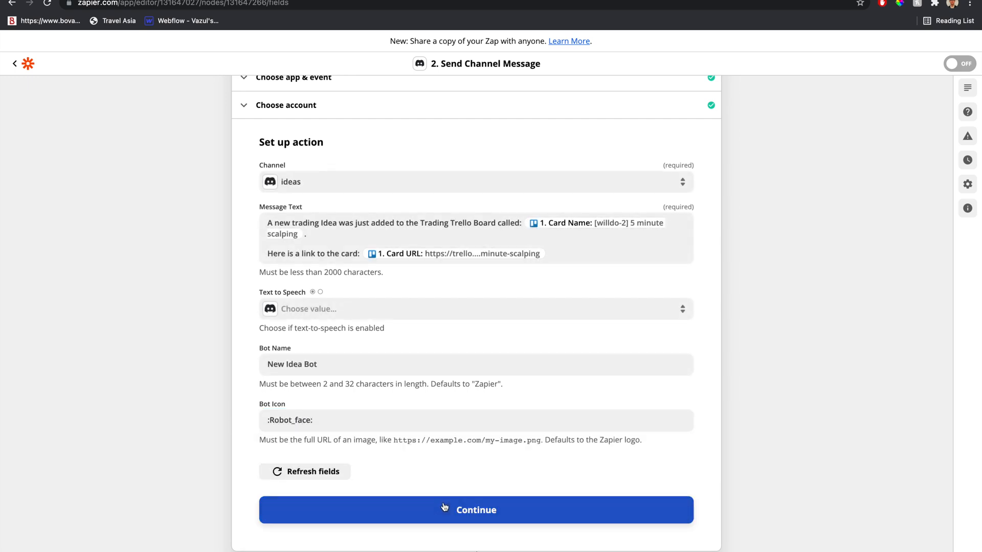
Test the Discord action, then replace the bot icon with an artstation image URL.
left_click(475, 510)
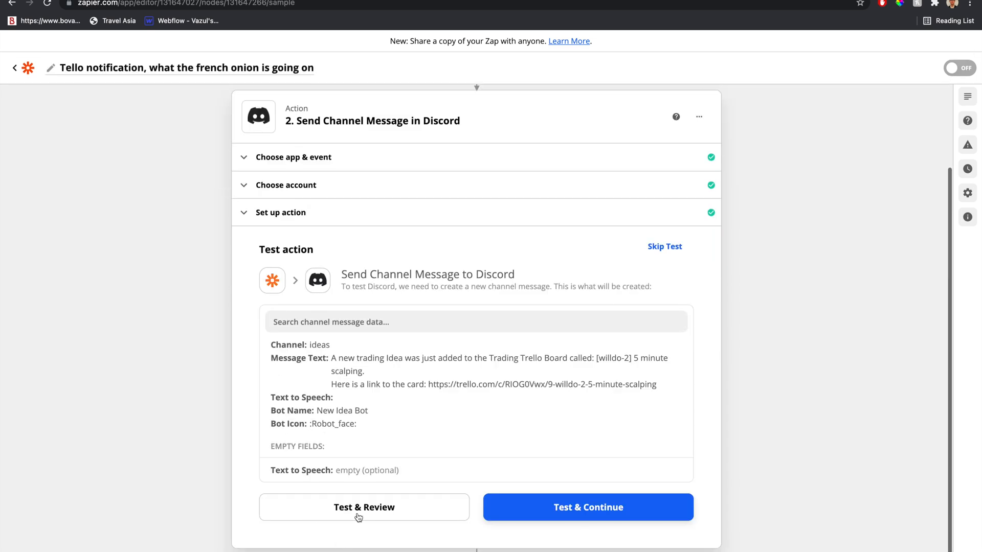
left_click(363, 507)
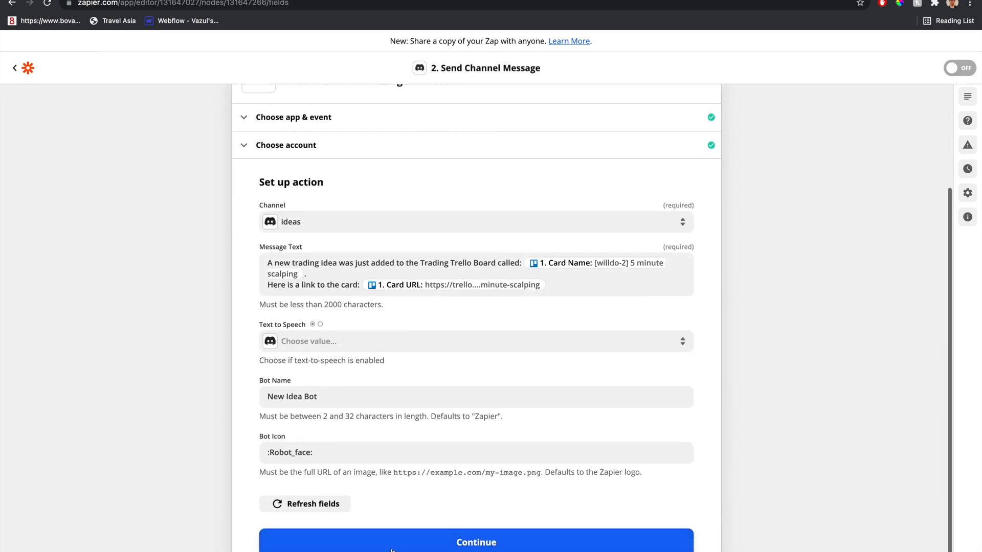
mouse_move(383, 475)
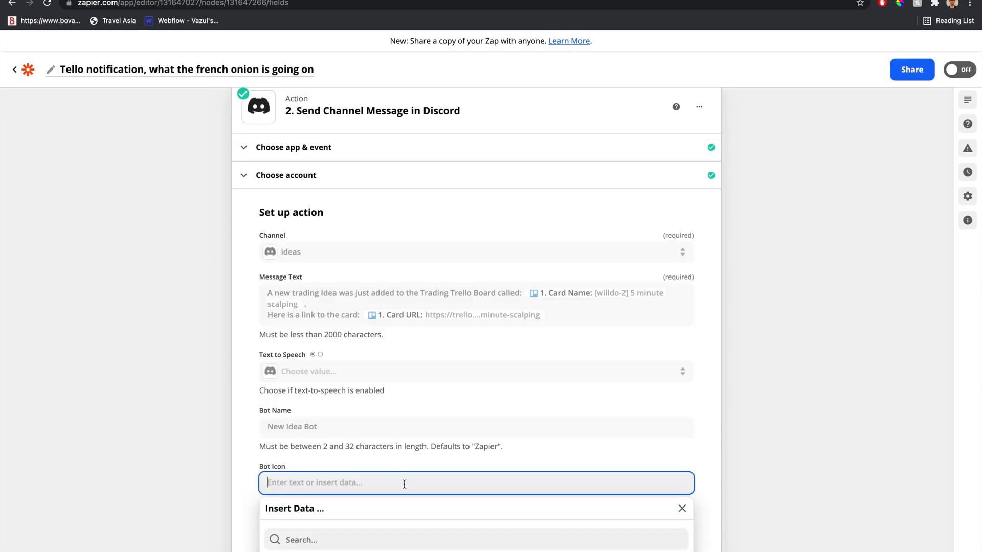
type("https://cdnb.artstation.com/p/assets/images/images/005/000/161/large/nagy-norbert-face.jpg?1487774790")
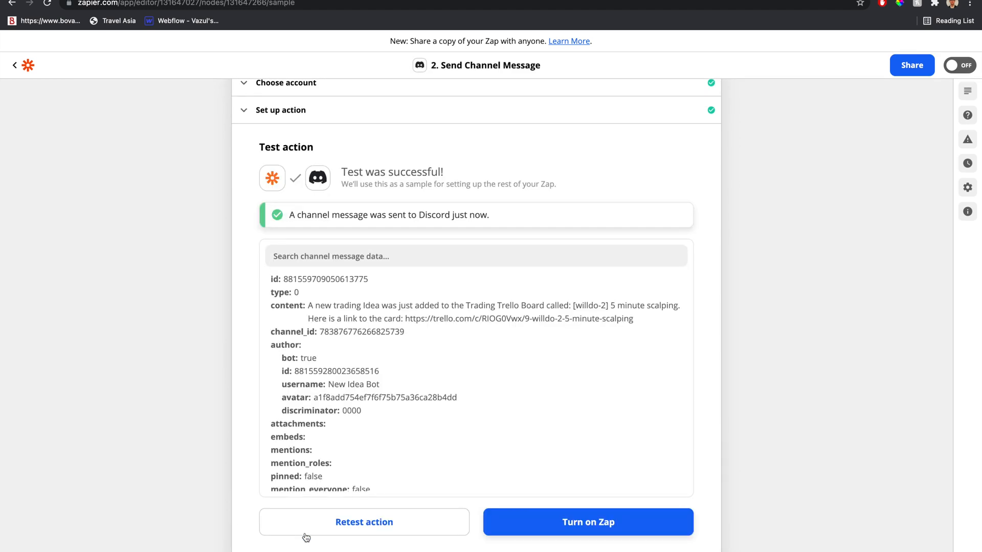
mouse_move(234, 445)
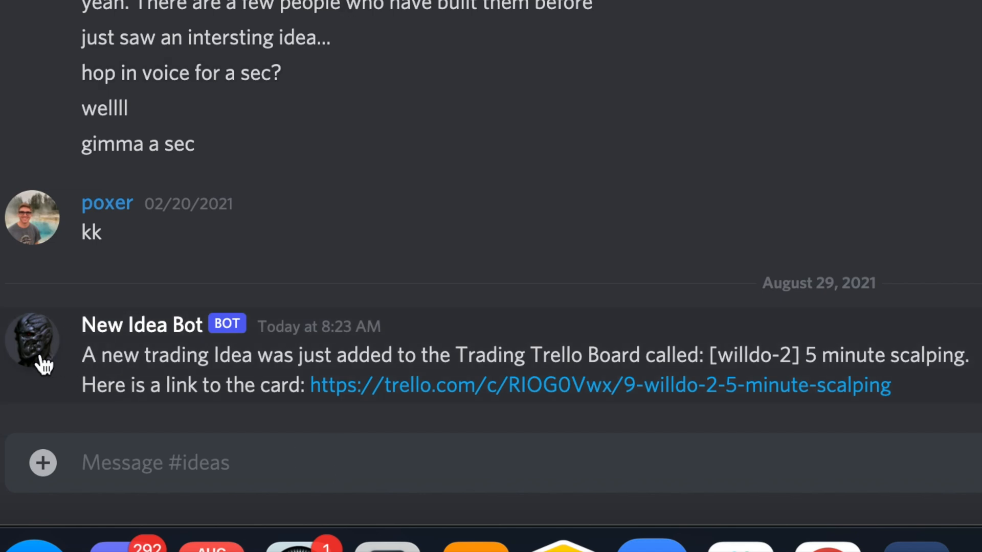
mouse_move(106, 347)
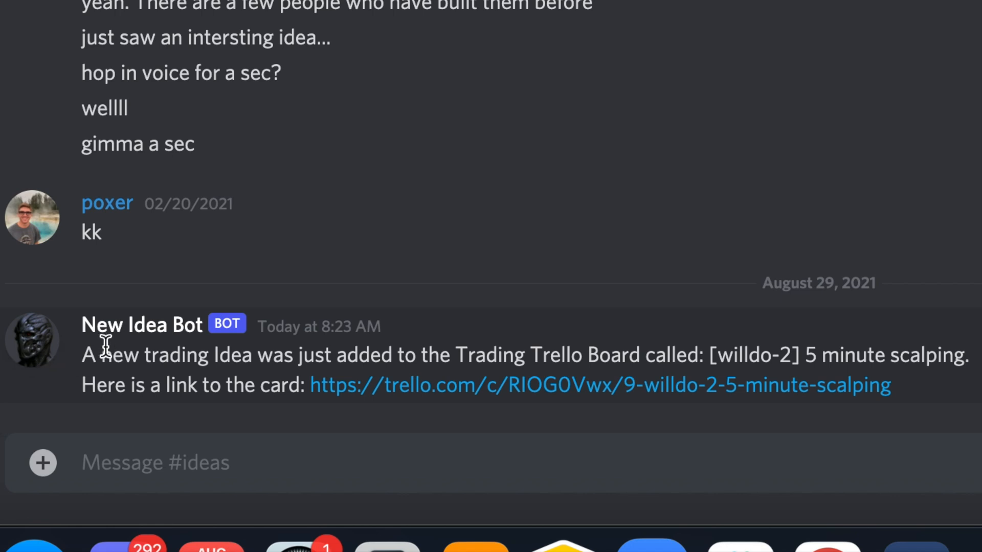
mouse_move(516, 356)
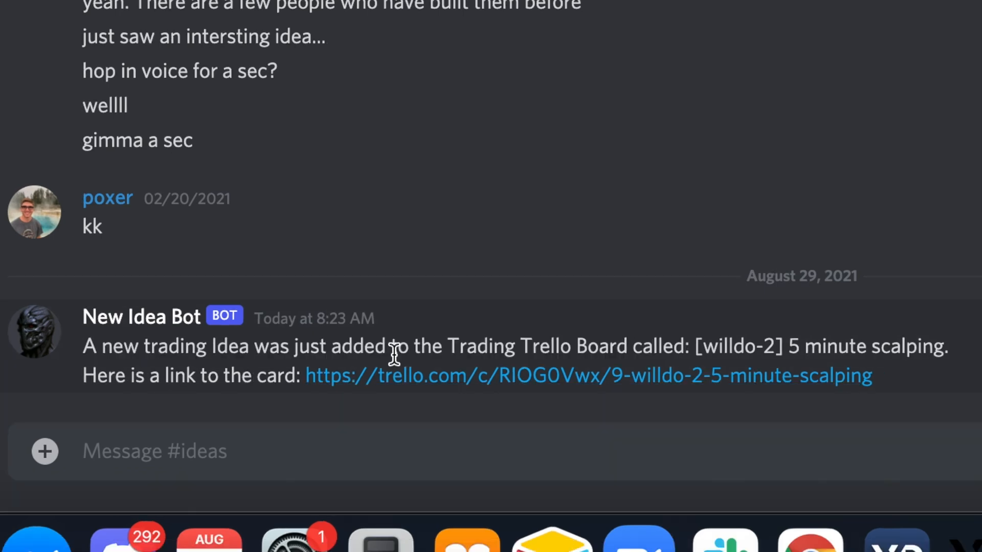
mouse_move(454, 385)
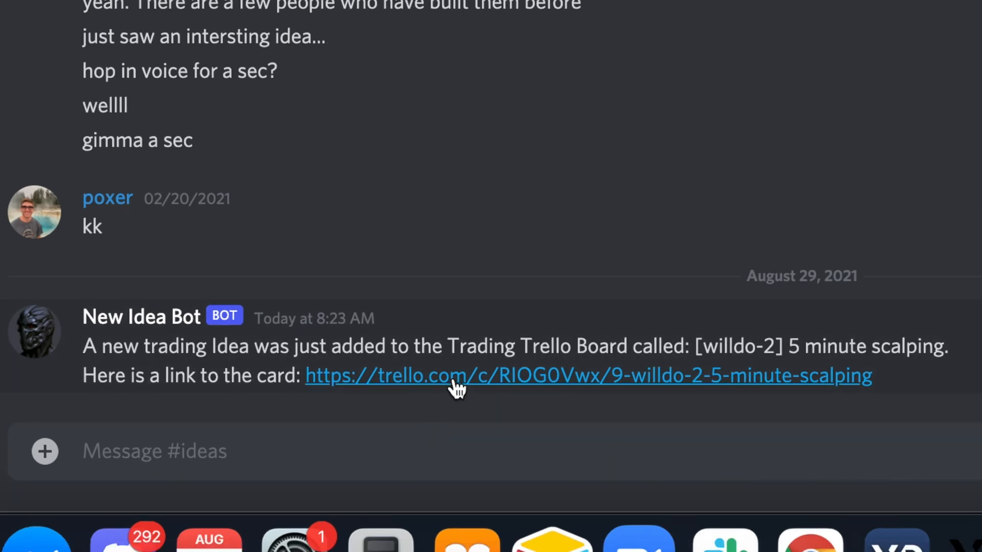
mouse_move(455, 376)
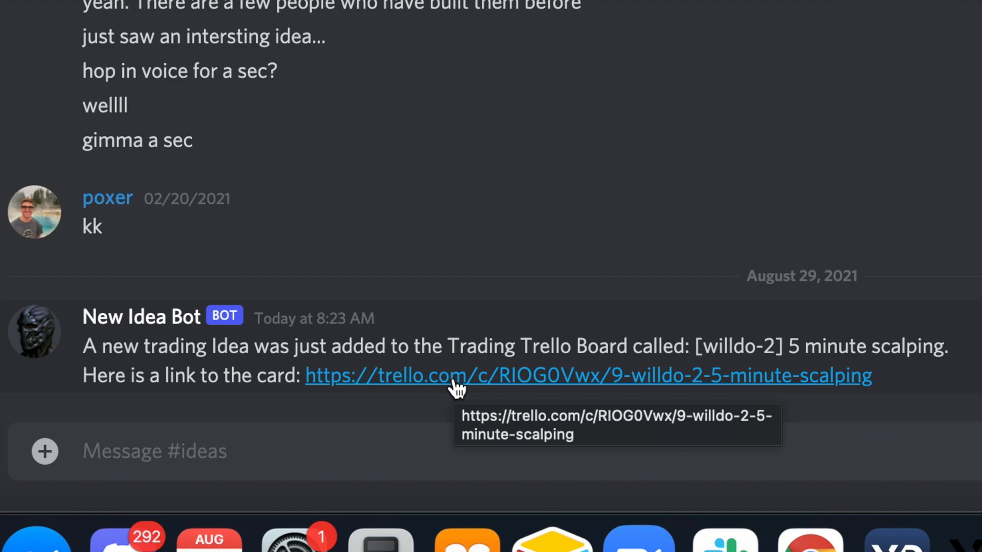